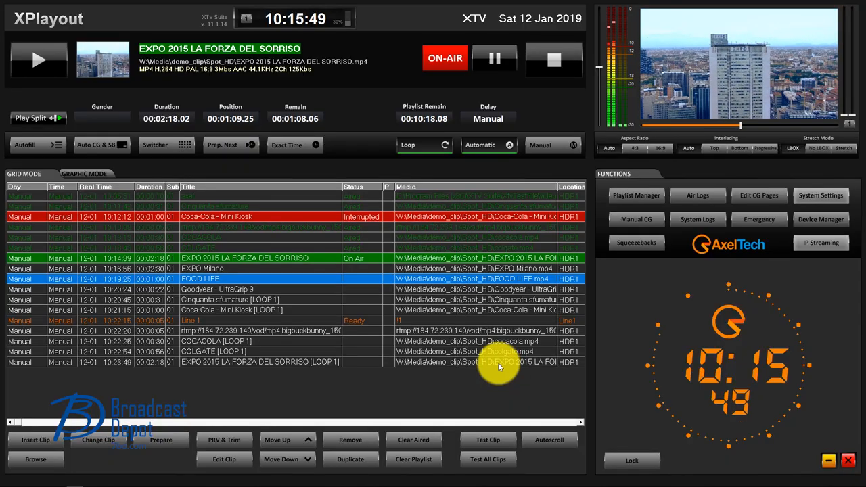
{"action": "mouse_move", "coordinate": [571, 358]}
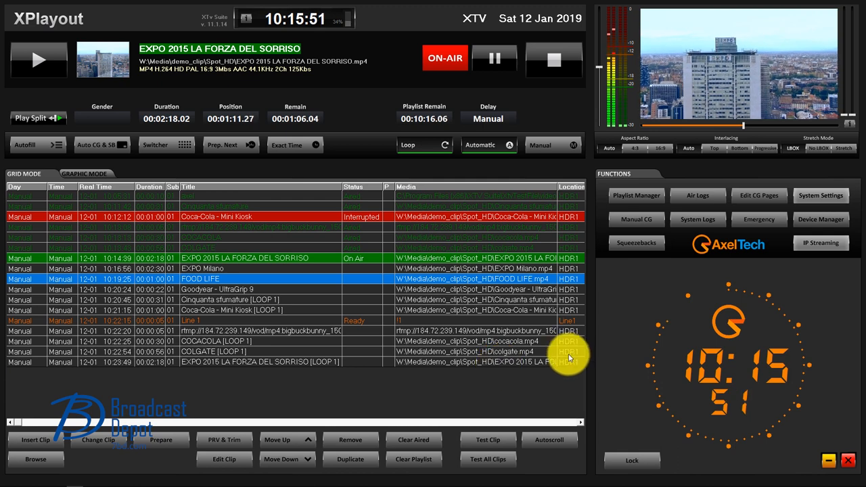
Open the IP Streaming panel to view both RTMP stream outputs while EXPO 2015 plays on air.
{"action": "left_click", "coordinate": [821, 242]}
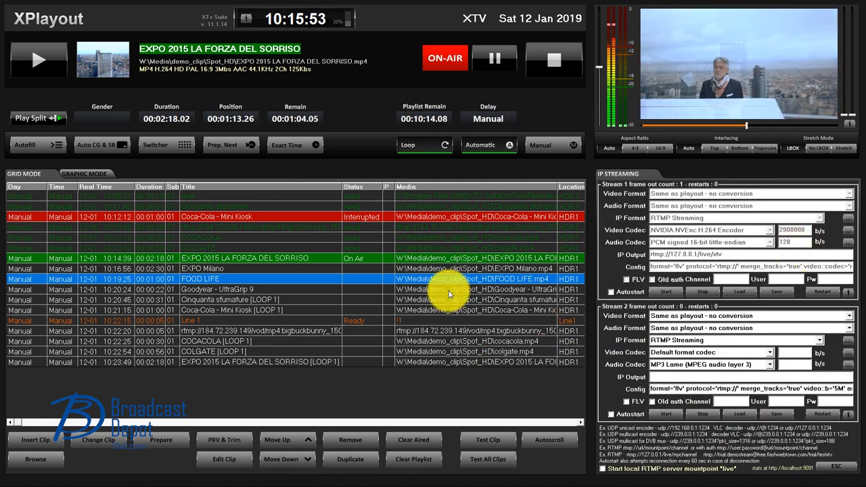